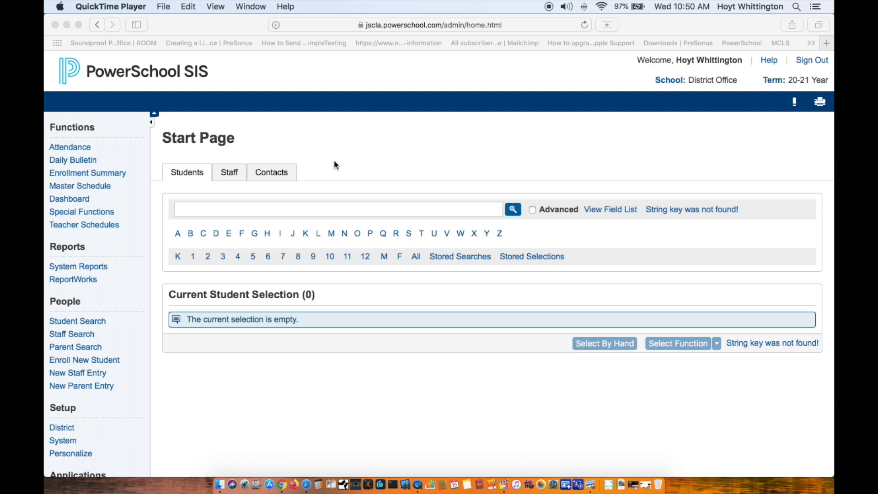
mouse_move(346, 166)
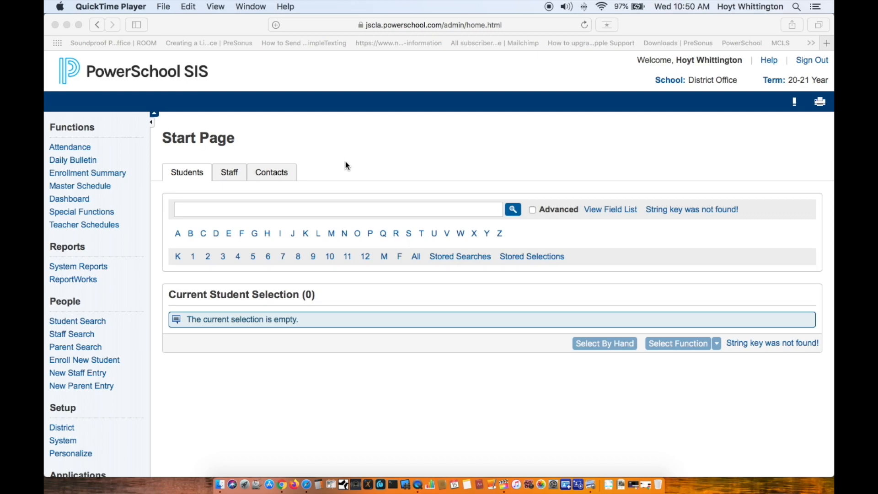
Search students for 'Sky' and choose Skywalker, Anakin from the matches.
click(339, 208)
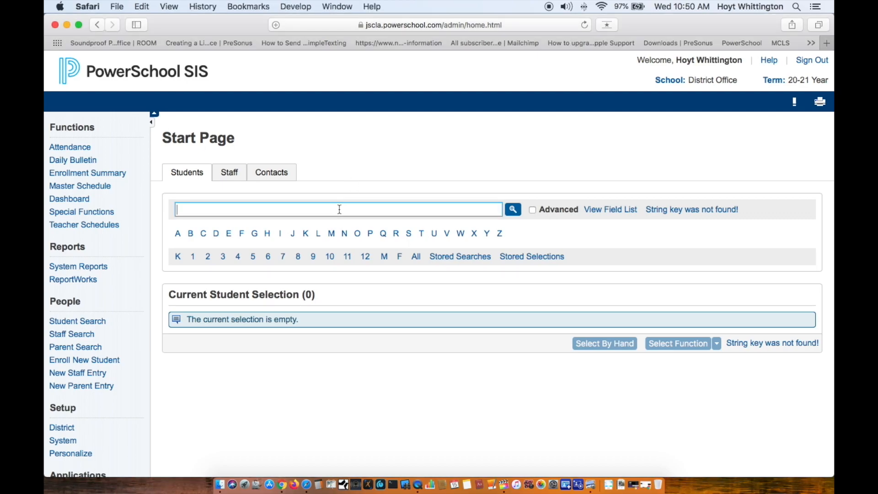
text(Skw)
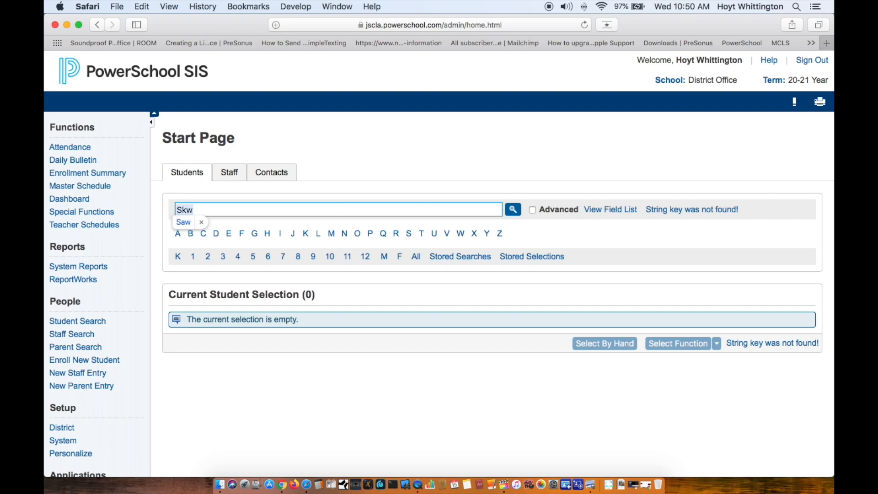
text(Skywalker)
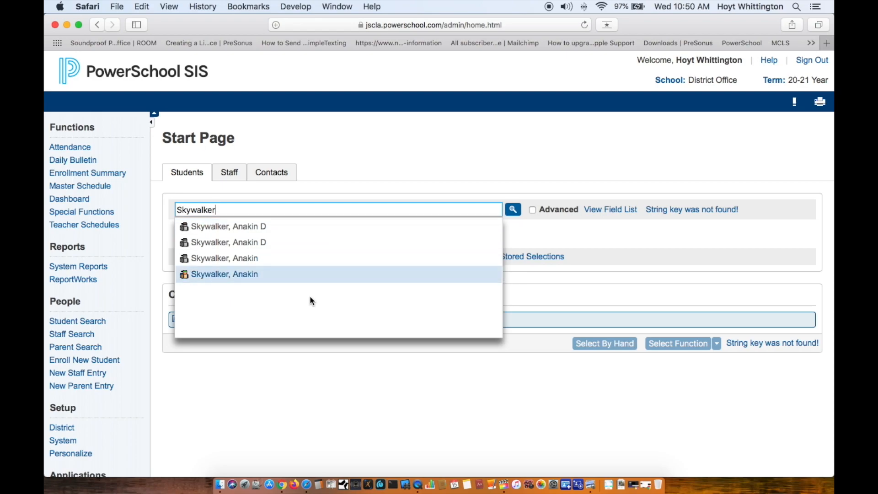
click(224, 273)
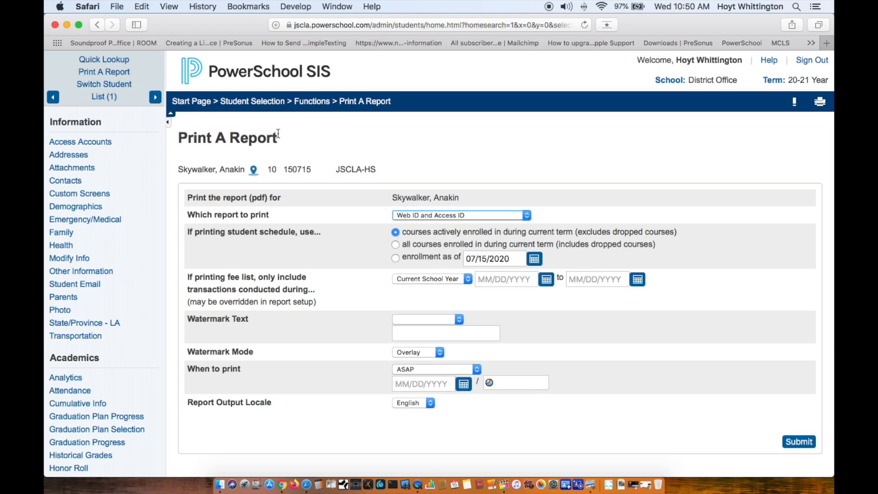
mouse_move(429, 228)
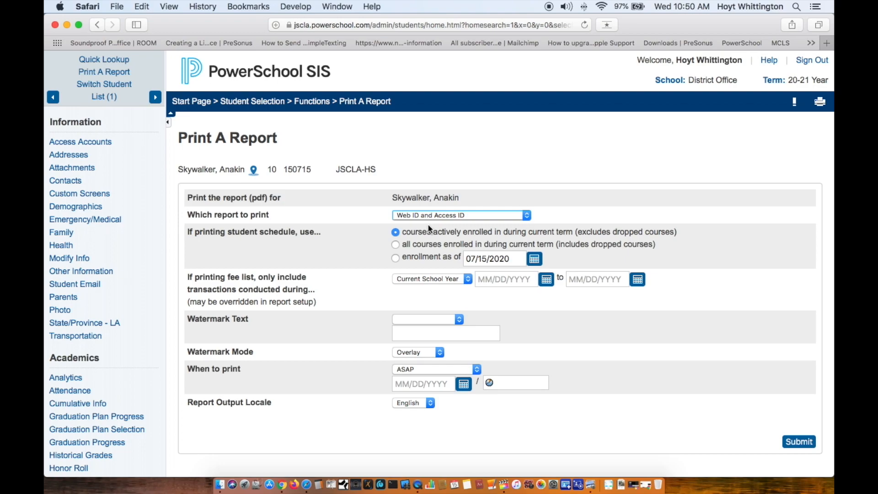
mouse_move(414, 220)
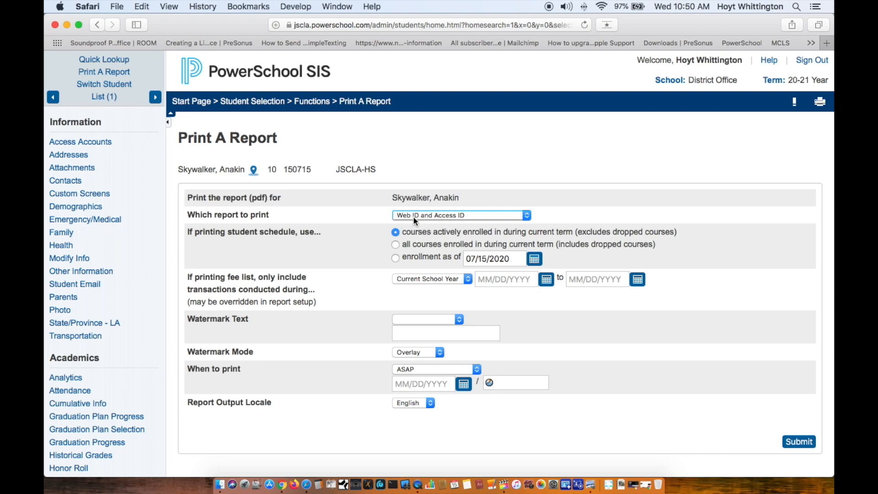
Run the Web ID and Access ID report and view the completed job's parent letter PDF.
click(460, 215)
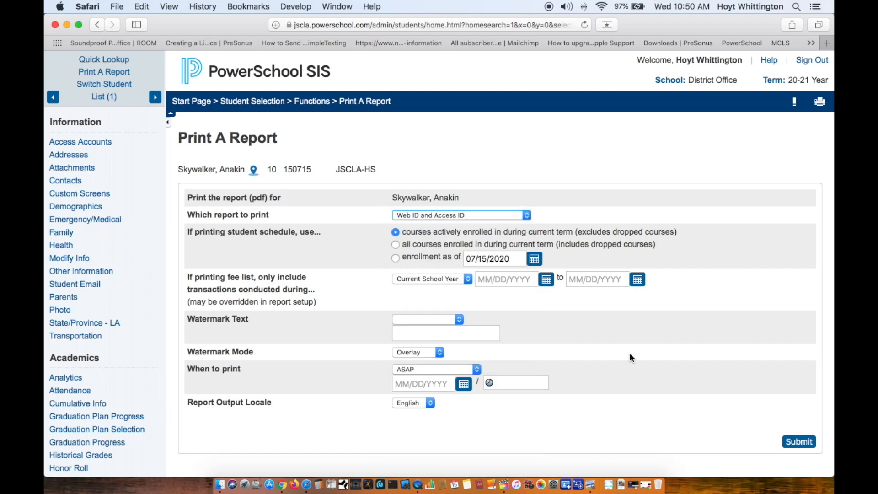
click(798, 441)
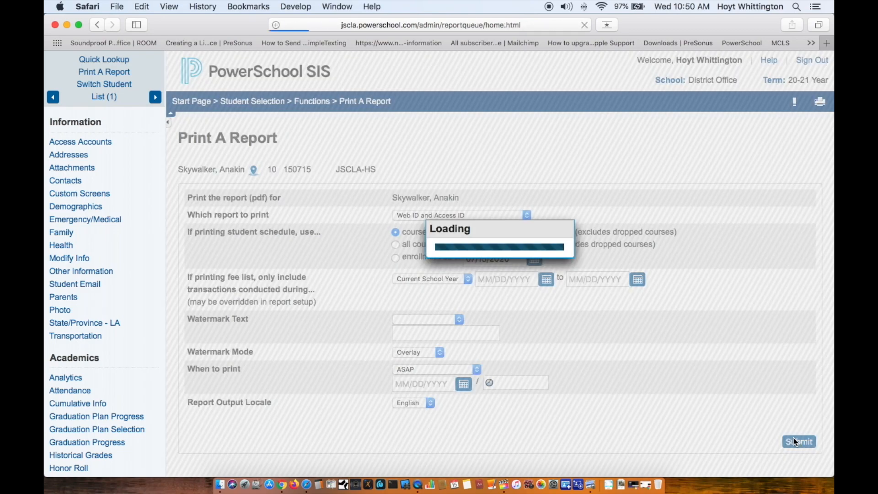
click(797, 441)
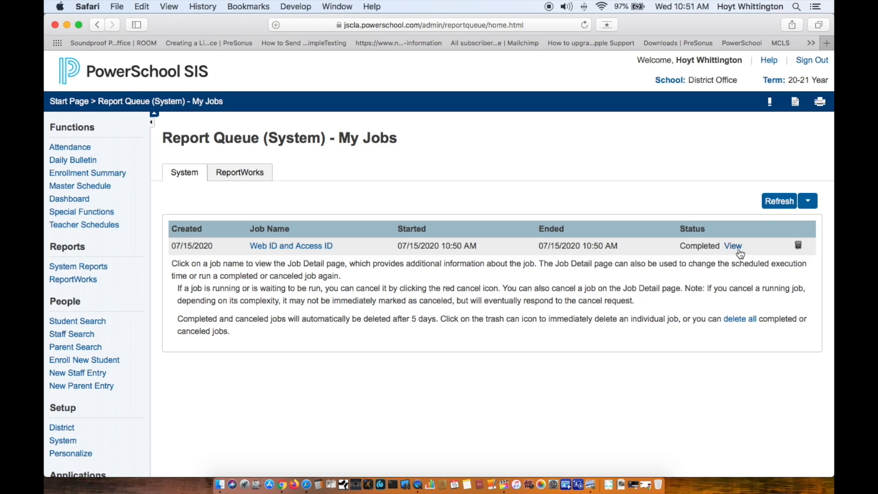
click(732, 246)
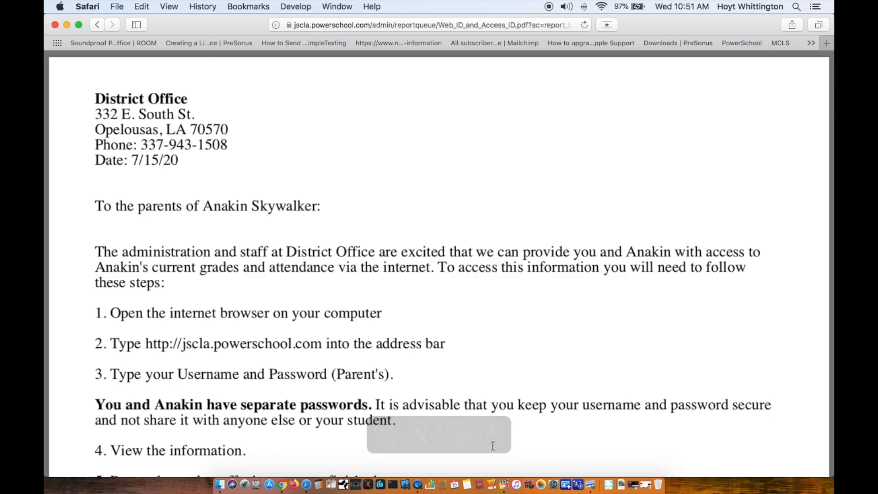
mouse_move(554, 333)
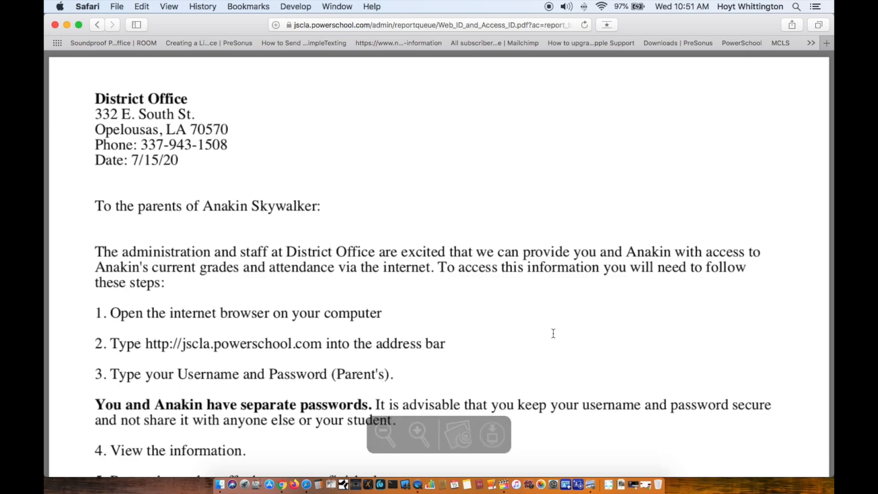
Scroll to the letter's end and select Anakin's ID and Password section for copying.
scroll(down, 3)
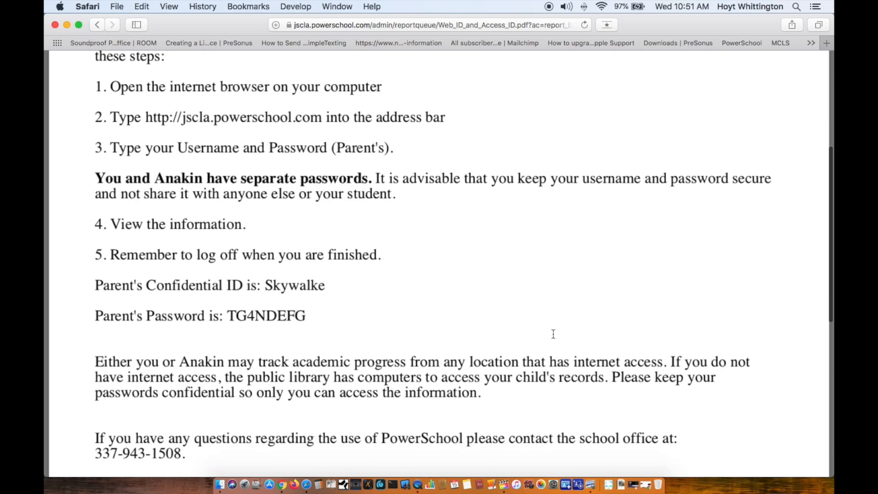
scroll(down, 3)
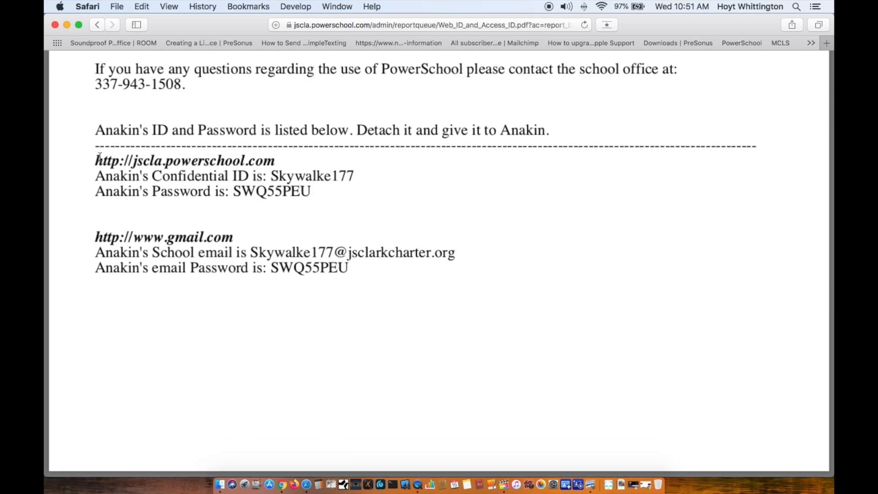
drag(95, 130, 340, 252)
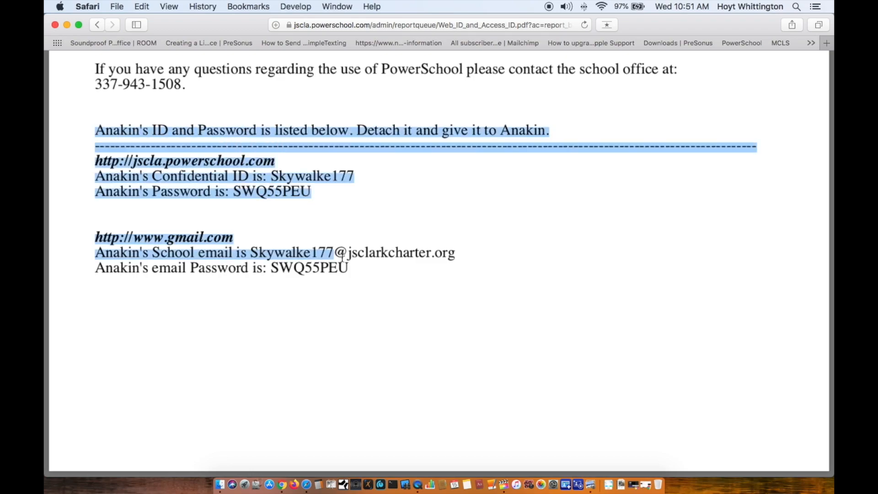